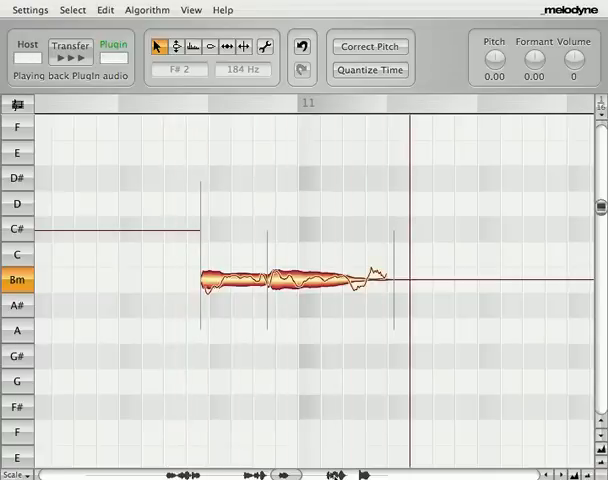
Scroll the note editor right to bars 25–26 to show the C#, D, E and B pitch blobs
scroll("right", 3)
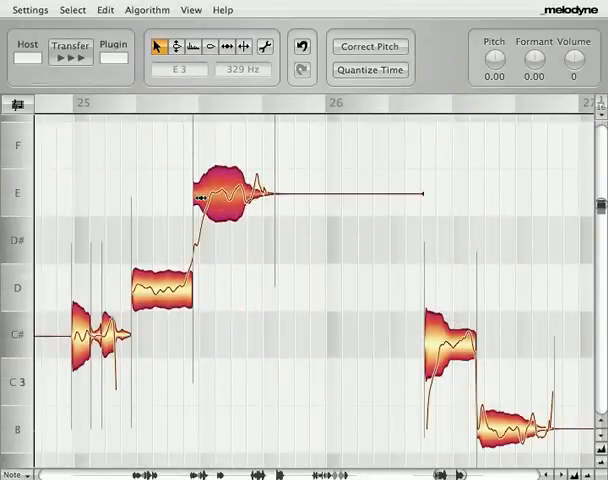
Lengthen the D note with the Time tool so the following E starts near bar 26
left_click(113, 46)
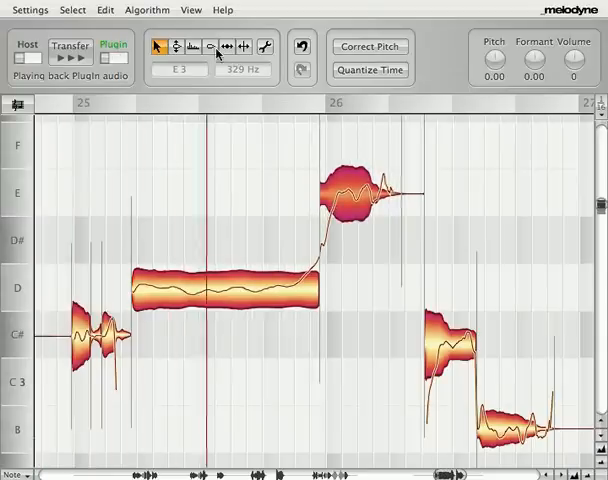
left_click(208, 47)
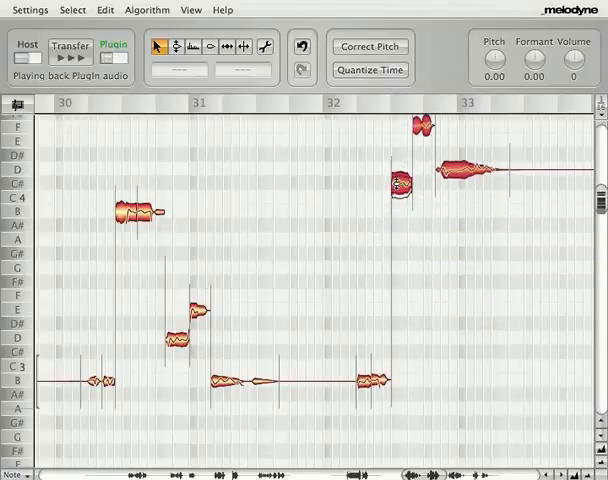
Re-pitch the note blobs in bars 30–33 into a leaping melody up to C4 and a high F
left_click(400, 180)
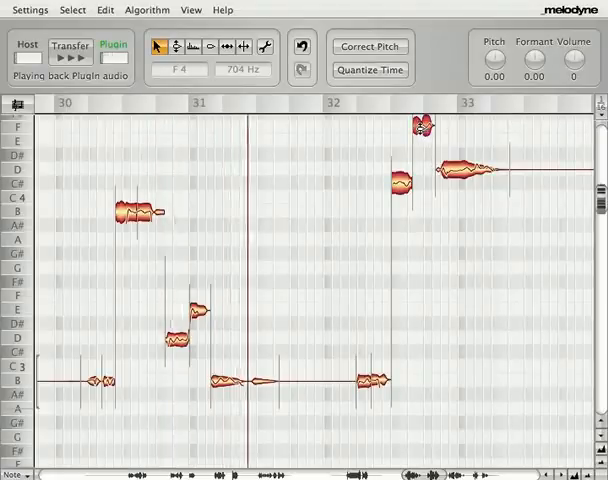